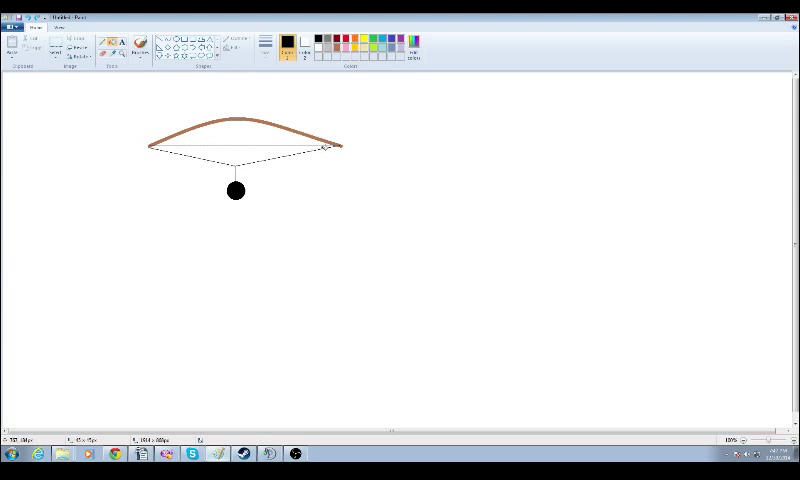
pyautogui.moveTo(302, 154)
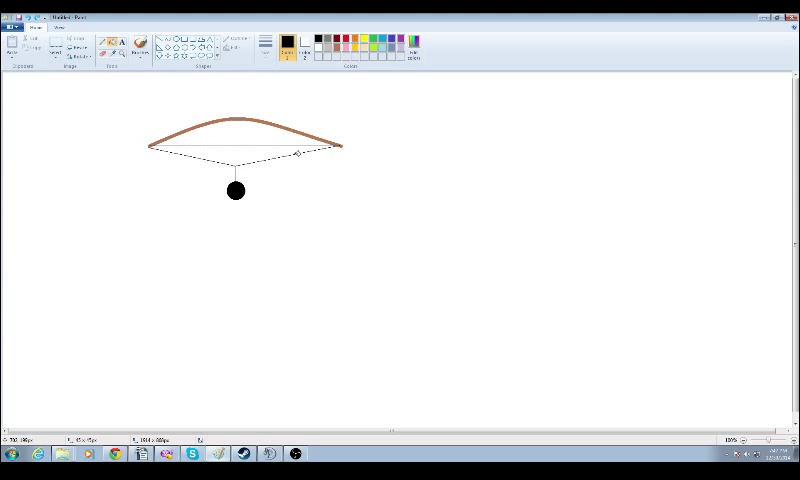
pyautogui.moveTo(256, 157)
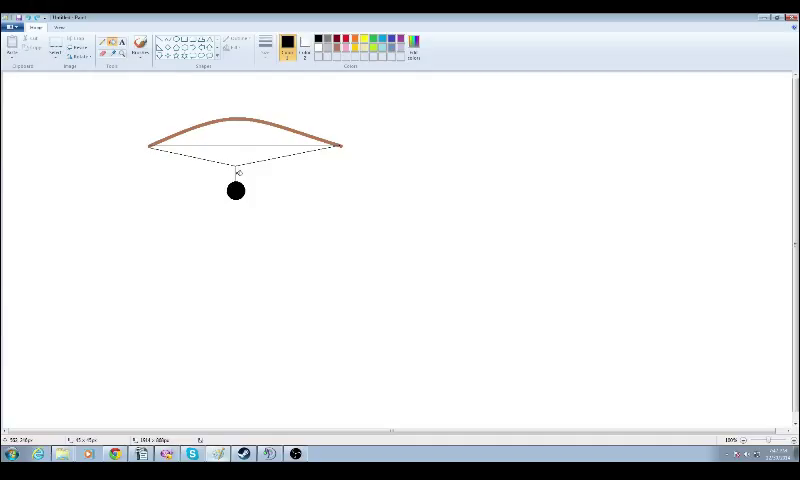
pyautogui.moveTo(164, 106)
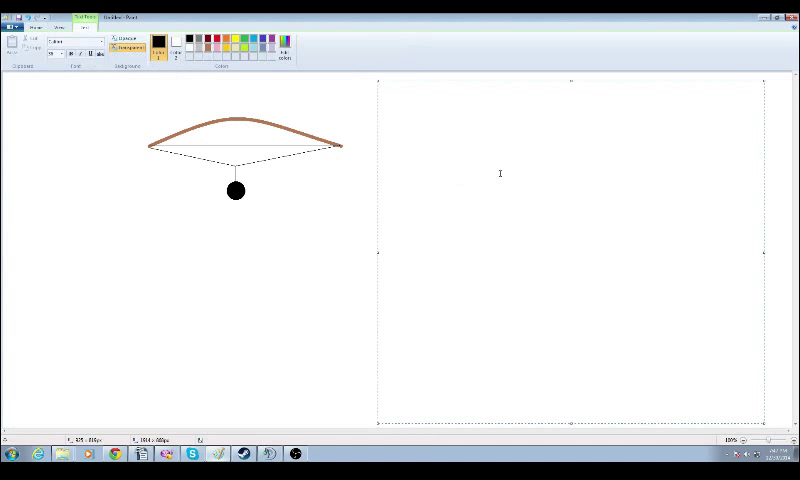
# Type the formula F=X*K into the large text box beside the bow diagram
pyautogui.write('F=')
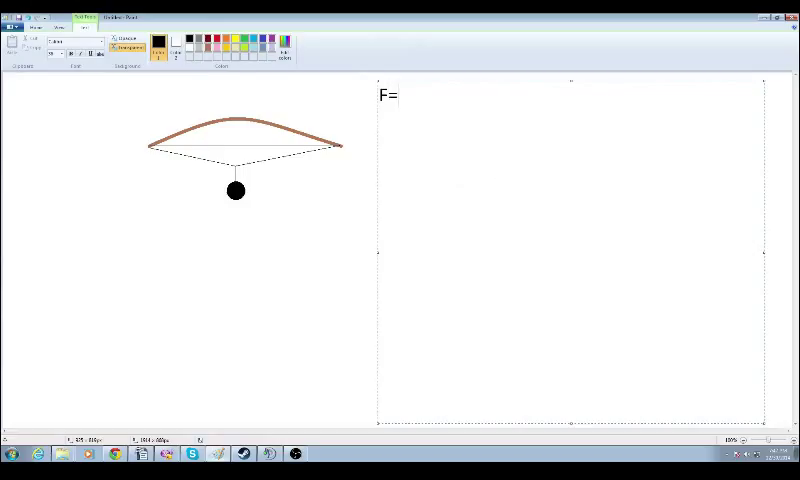
pyautogui.write('X')
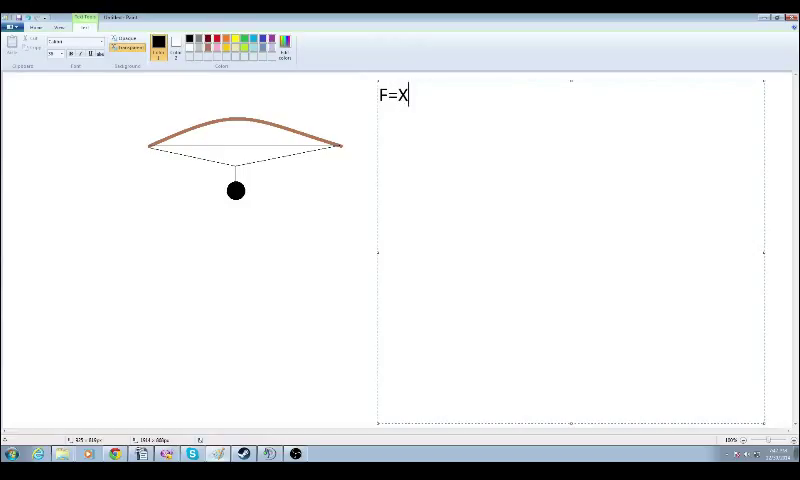
pyautogui.write('*')
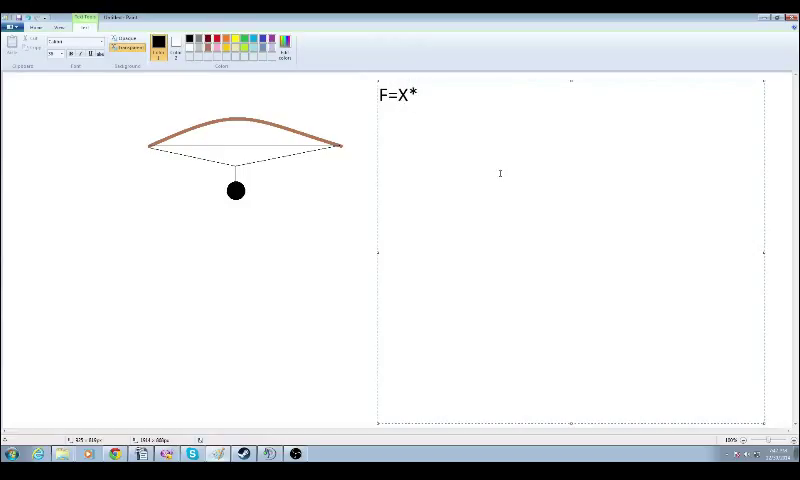
pyautogui.write('K')
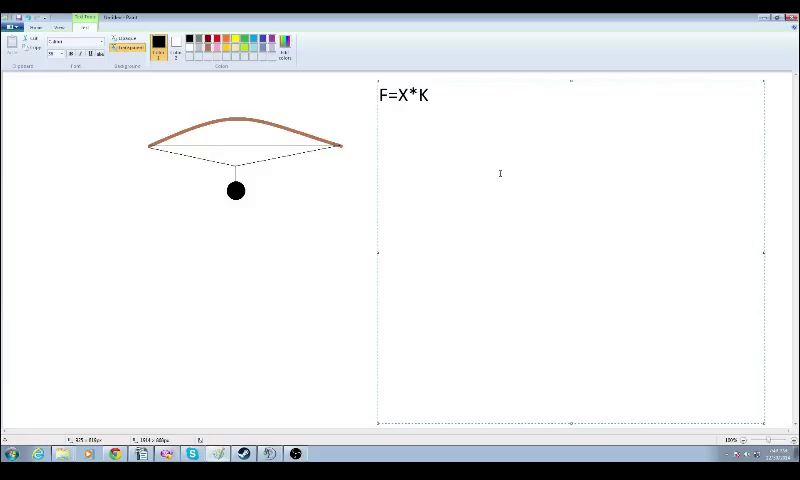
# Write the rearranged formula K=F/X on the line below F=X*K
pyautogui.write('K')
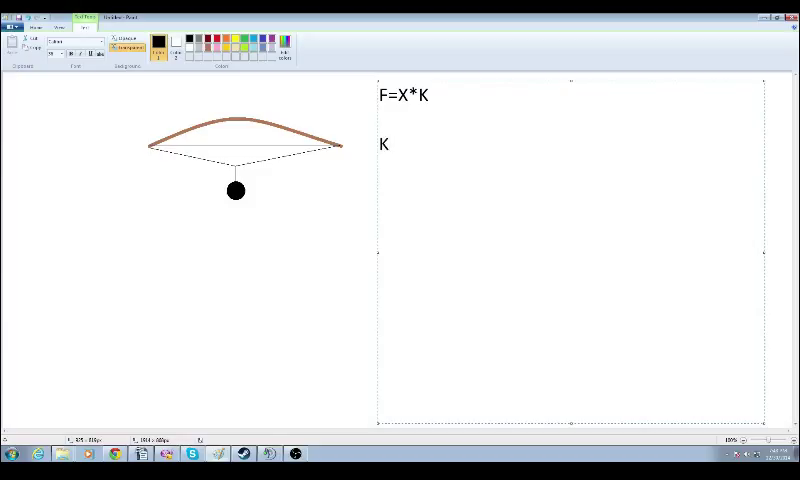
pyautogui.write('=')
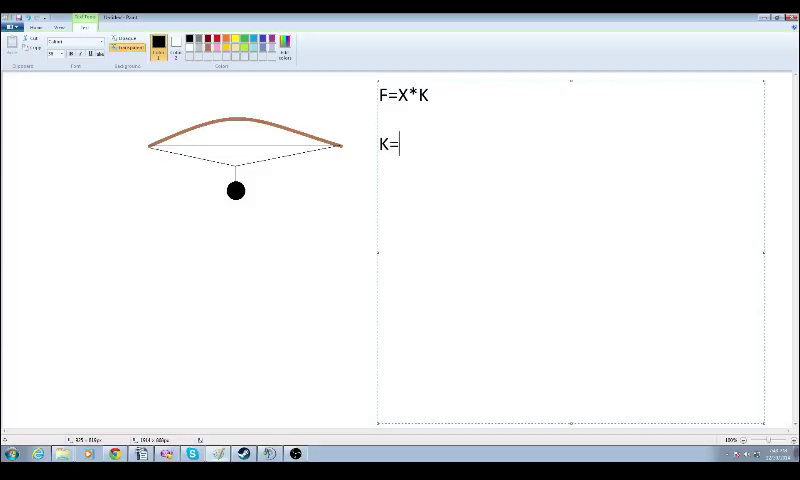
pyautogui.moveTo(500, 173)
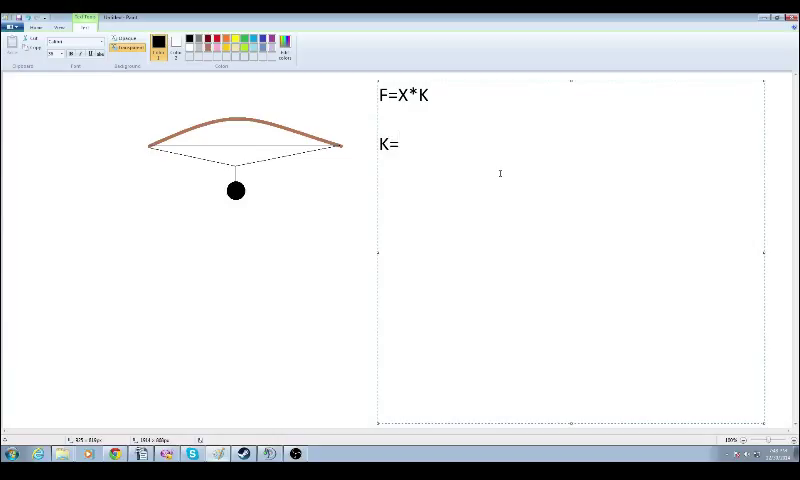
pyautogui.write('F')
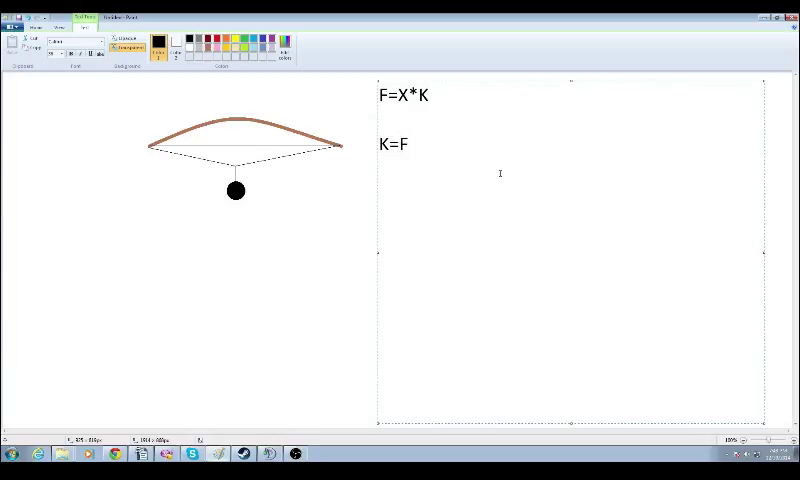
pyautogui.write('/')
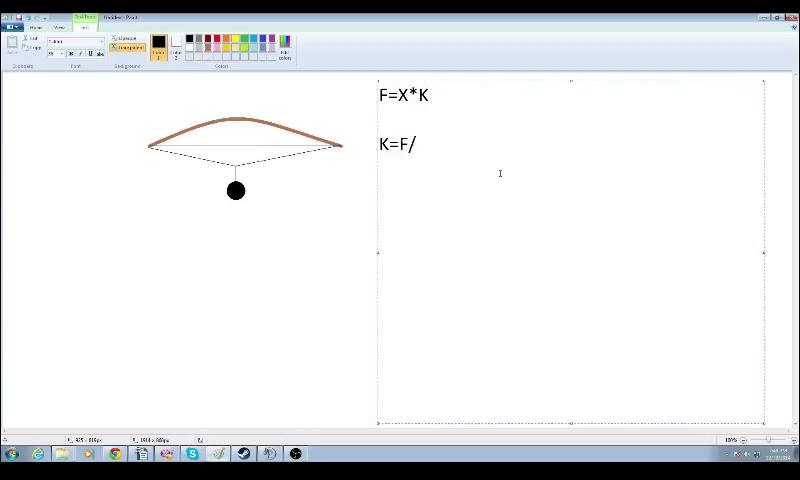
pyautogui.write('X')
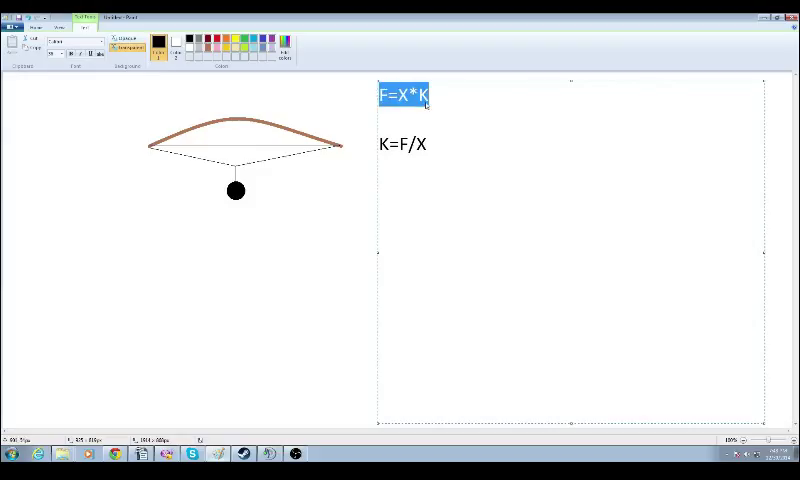
pyautogui.click(423, 182)
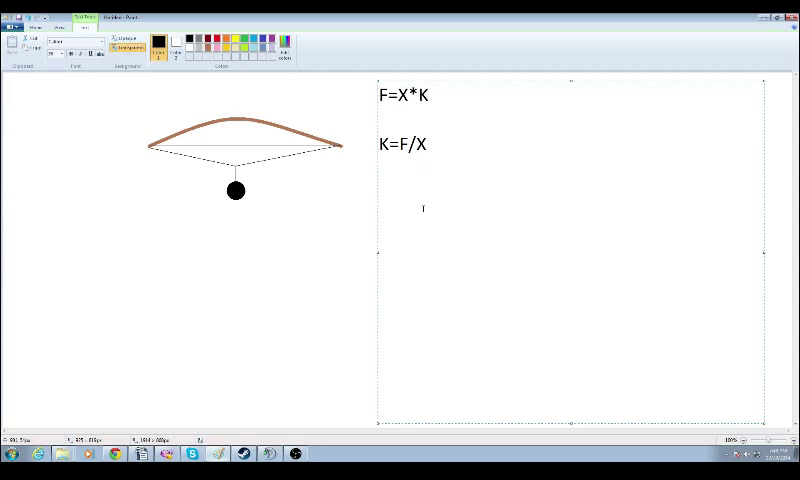
# Type the work equation W=1/2 X^2 *K beneath K=F/X
pyautogui.write('W')
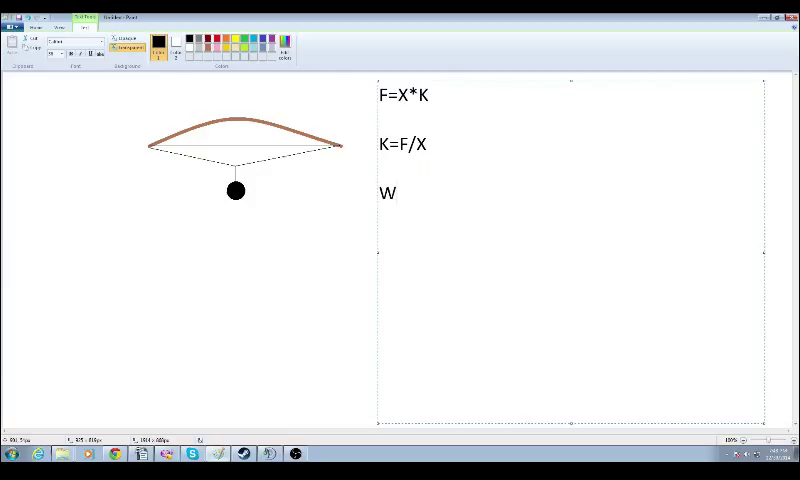
pyautogui.write('=1/')
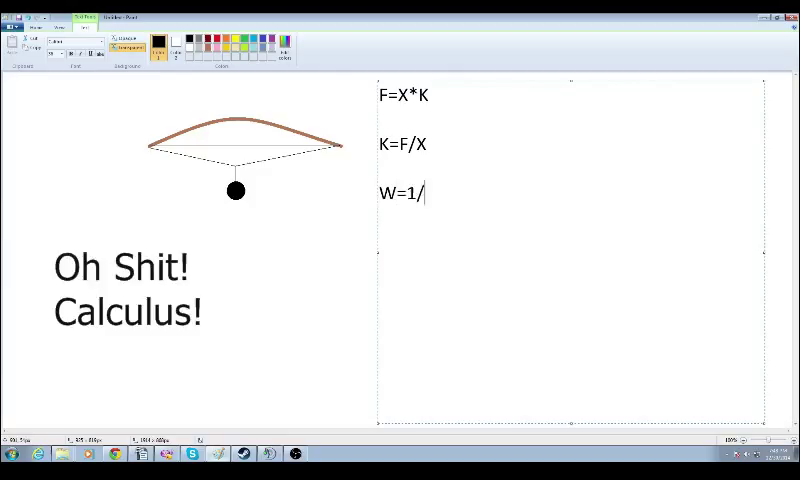
pyautogui.write('2')
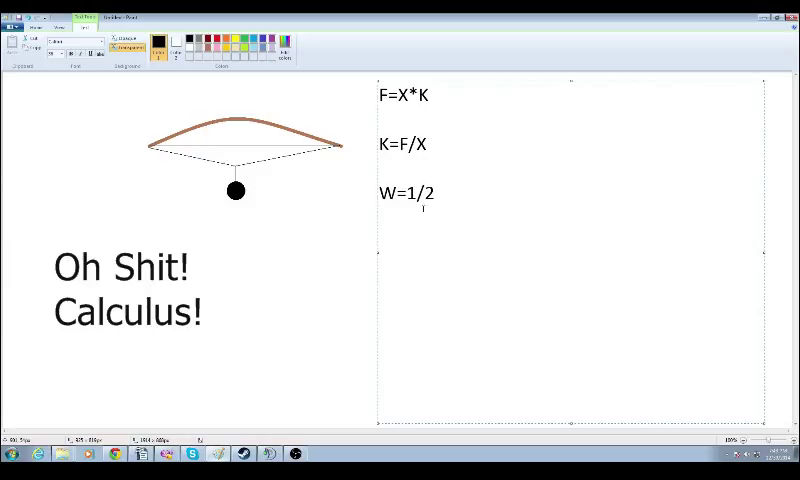
pyautogui.write('X^')
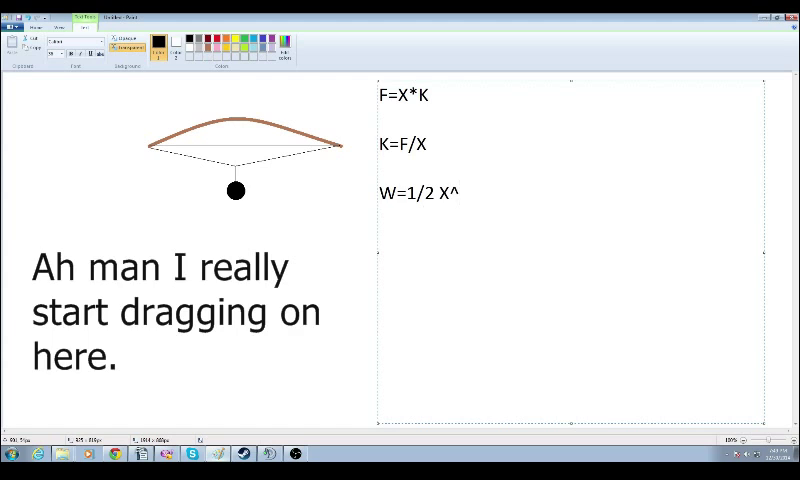
pyautogui.write('2 *')
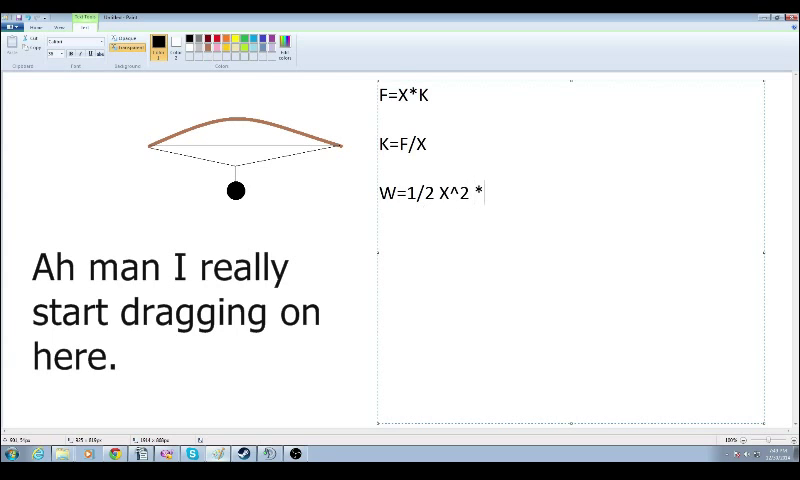
pyautogui.write('K')
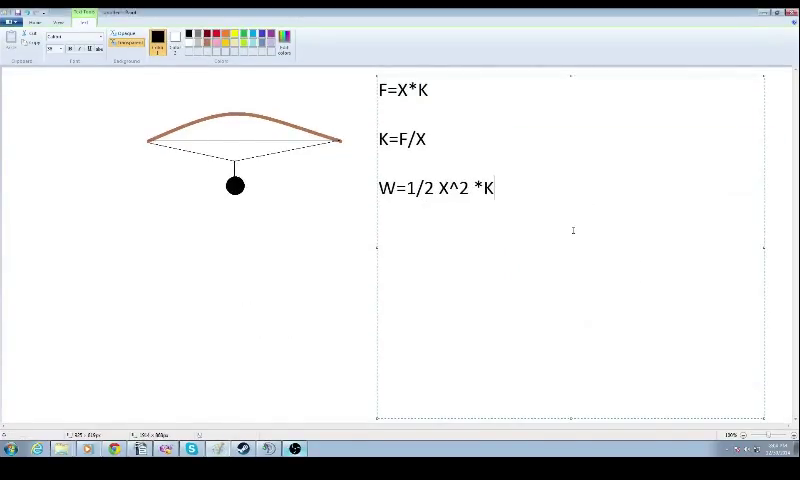
pyautogui.write('Have you guys listened to me this long?')
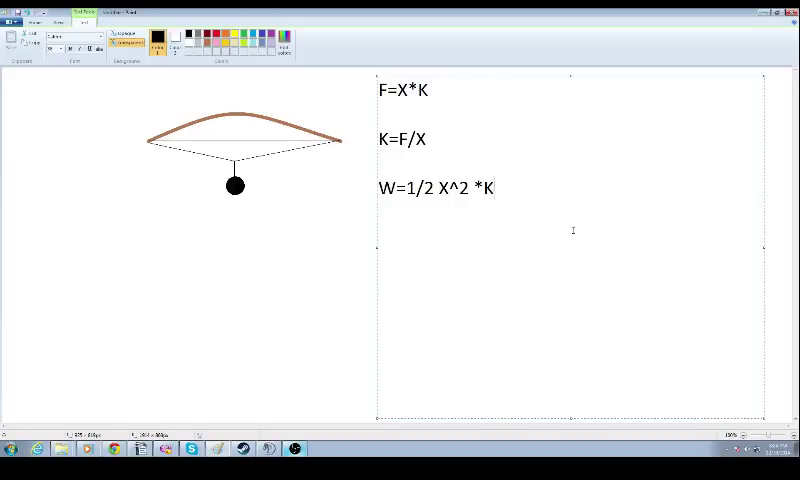
pyautogui.write('Except I have on pants right now.')
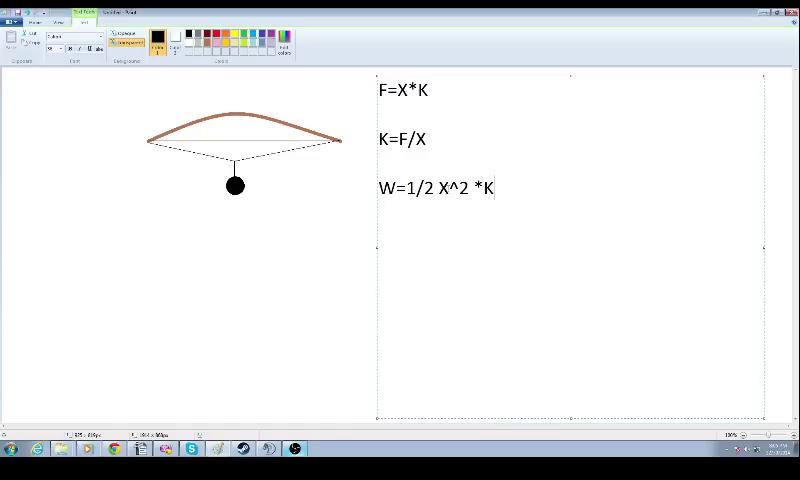
pyautogui.doubleClick(442, 189)
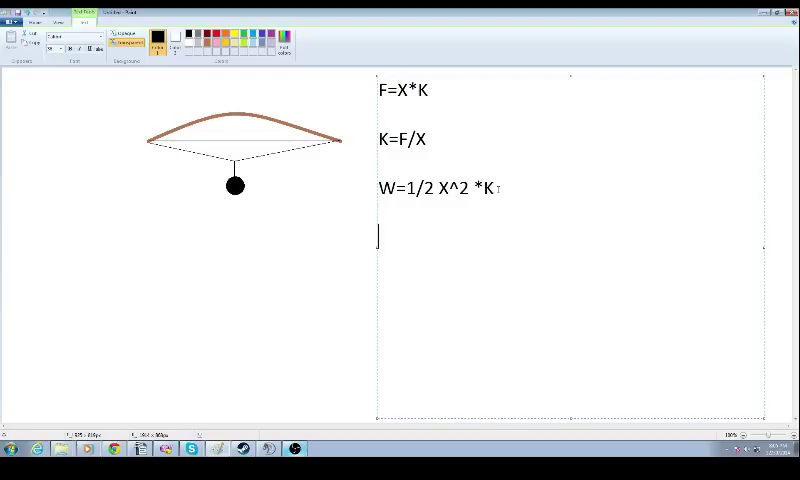
# Type the kinetic energy equation Ke=1/2MV^2 on a new line below the work equation
pyautogui.write('Ke')
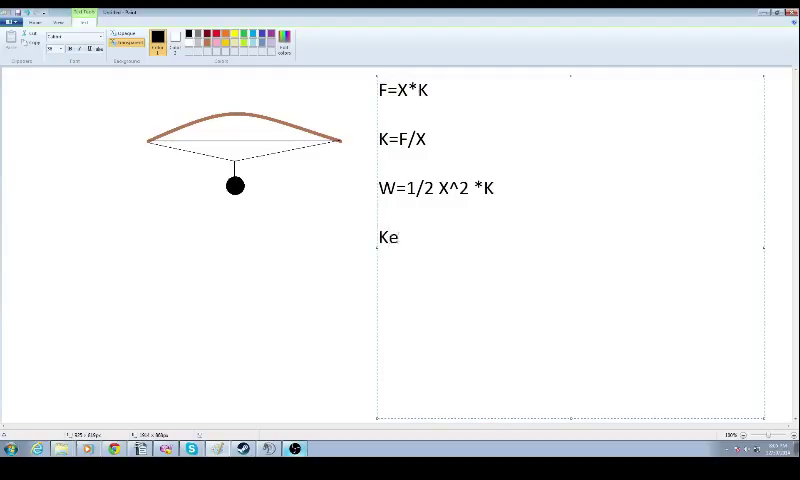
pyautogui.write('=1')
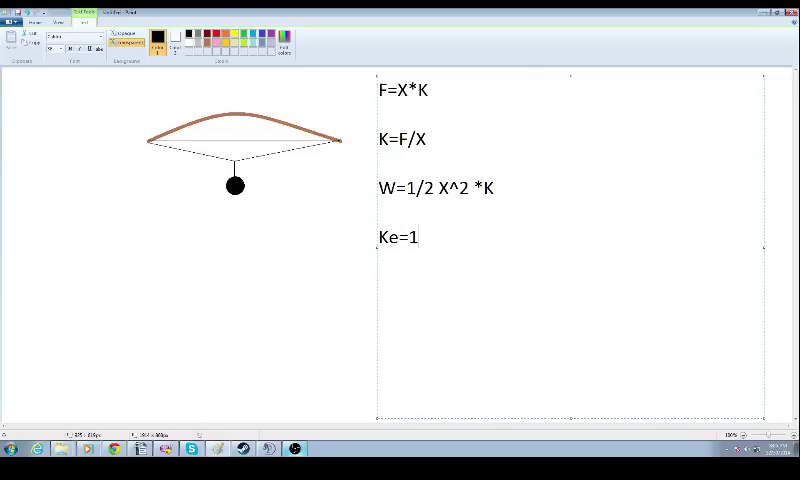
pyautogui.write('/2M')
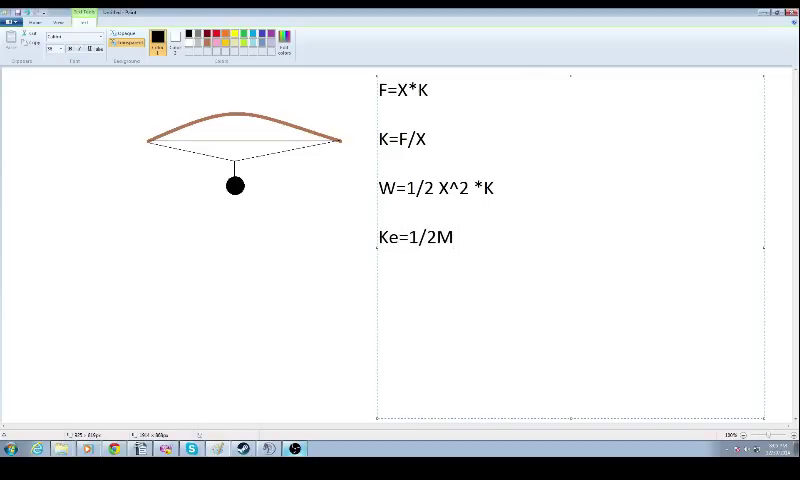
pyautogui.write('V')
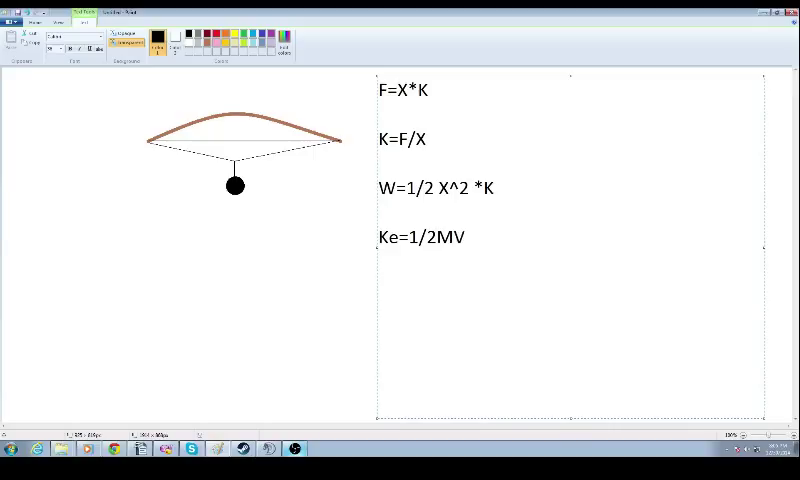
pyautogui.write('^2')
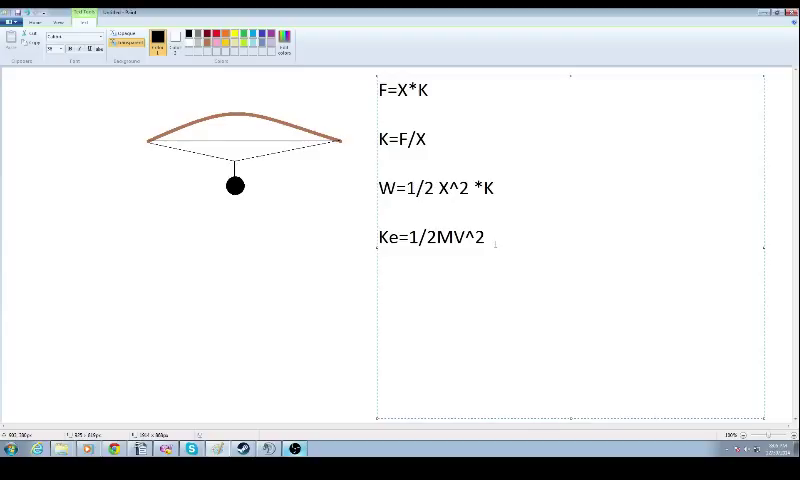
# Type the velocity equation V=(Ke M 2)^1/2 under Ke=1/2MV^2
pyautogui.write('V=')
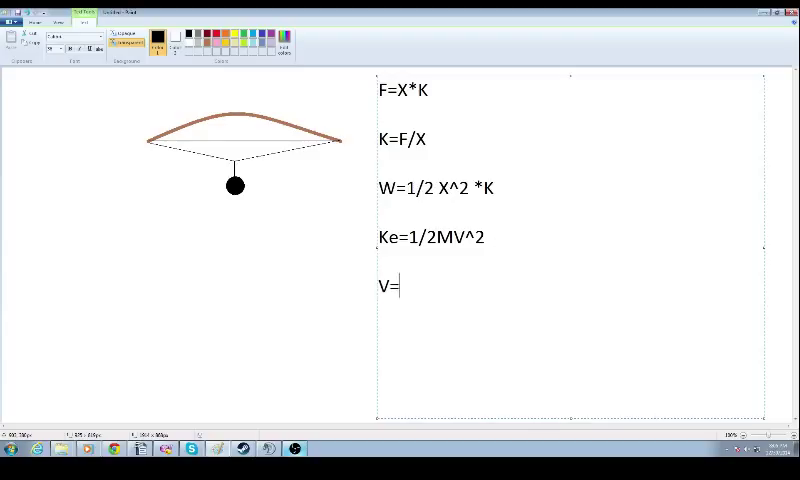
pyautogui.write('(')
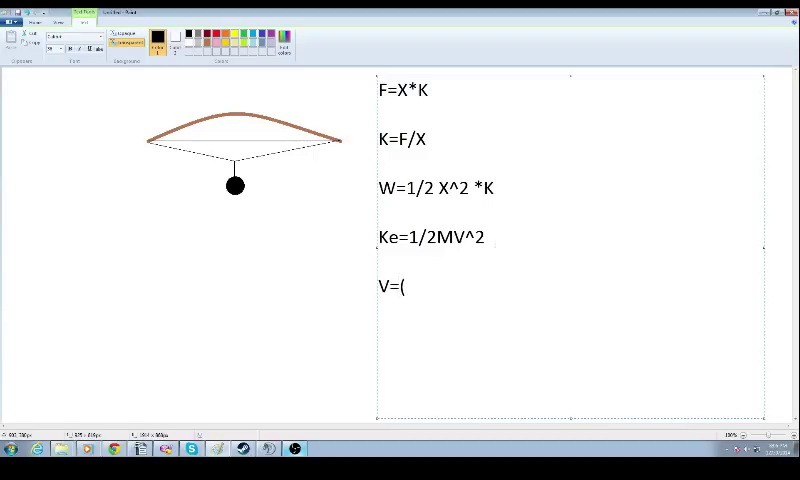
pyautogui.write('Ke')
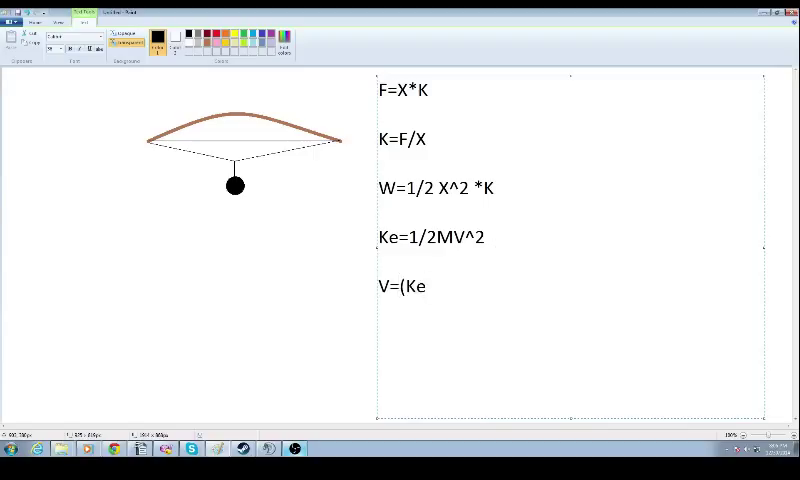
pyautogui.write('M')
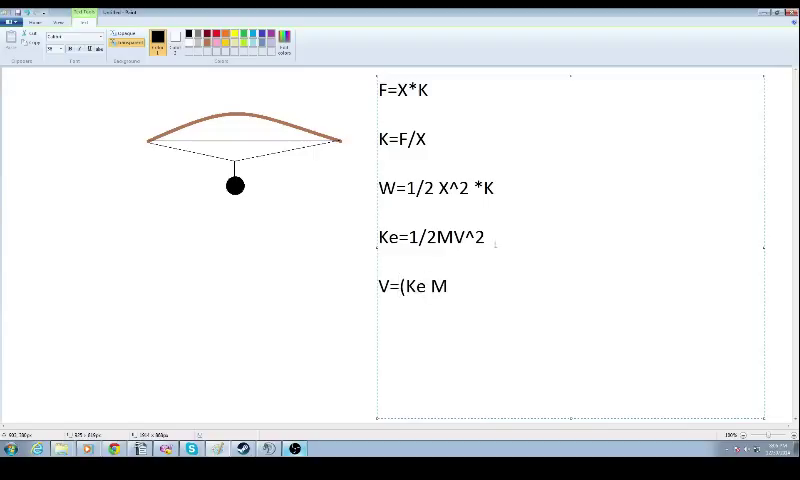
pyautogui.write('@')
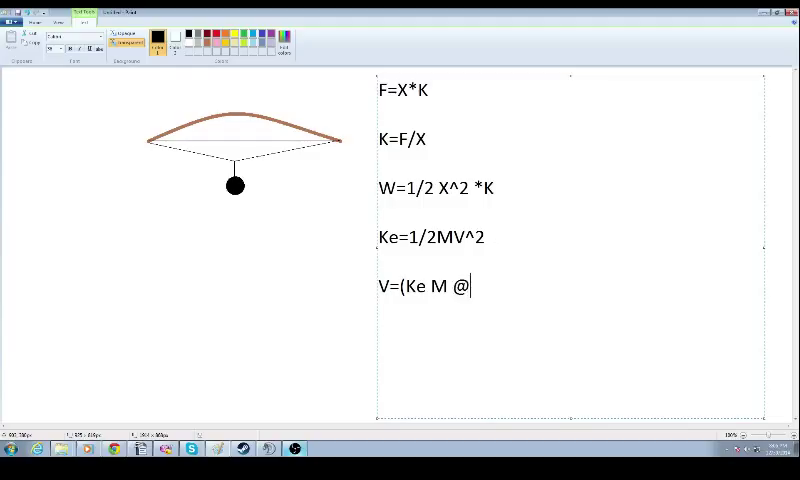
pyautogui.write('2')
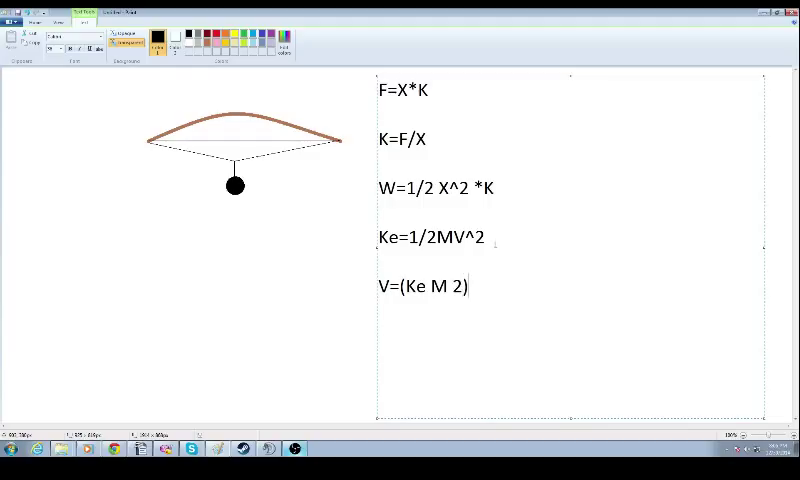
pyautogui.write('^!')
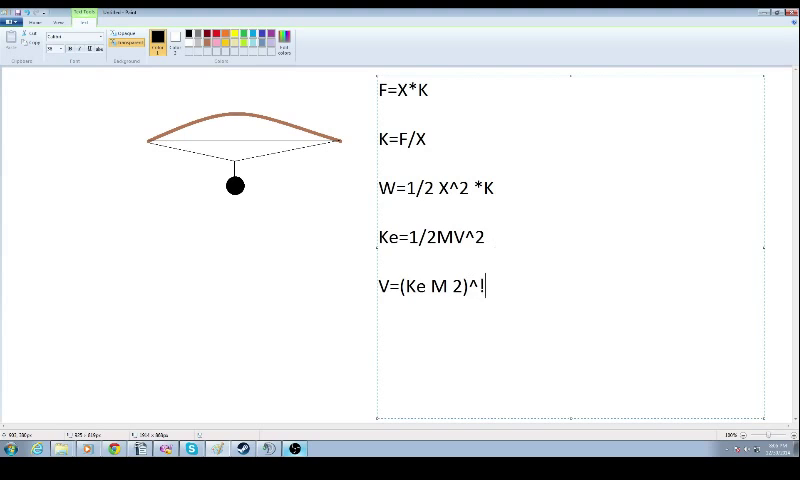
pyautogui.write('1/2')
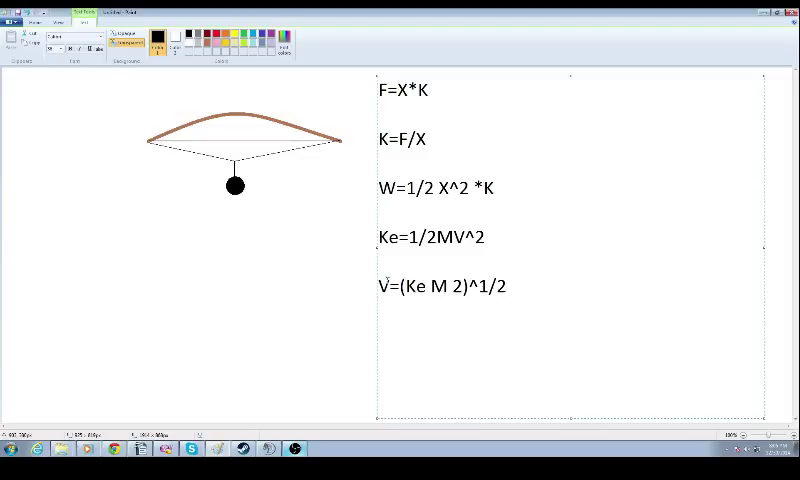
pyautogui.write('Or whatever the manufacturer says it is....')
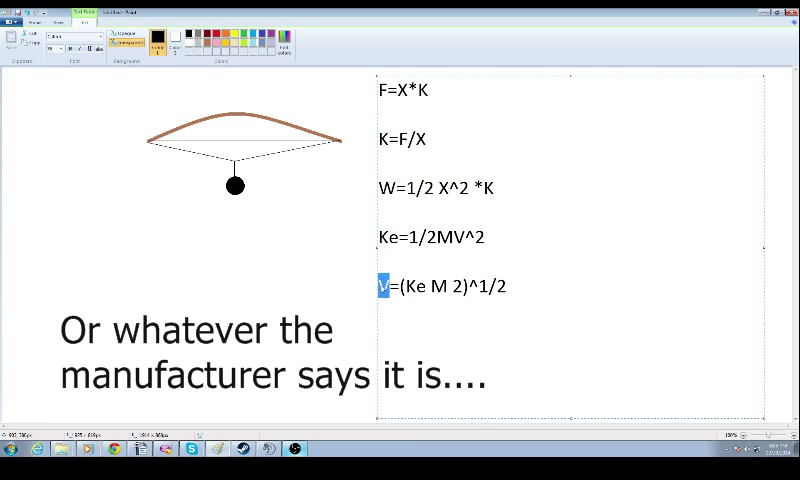